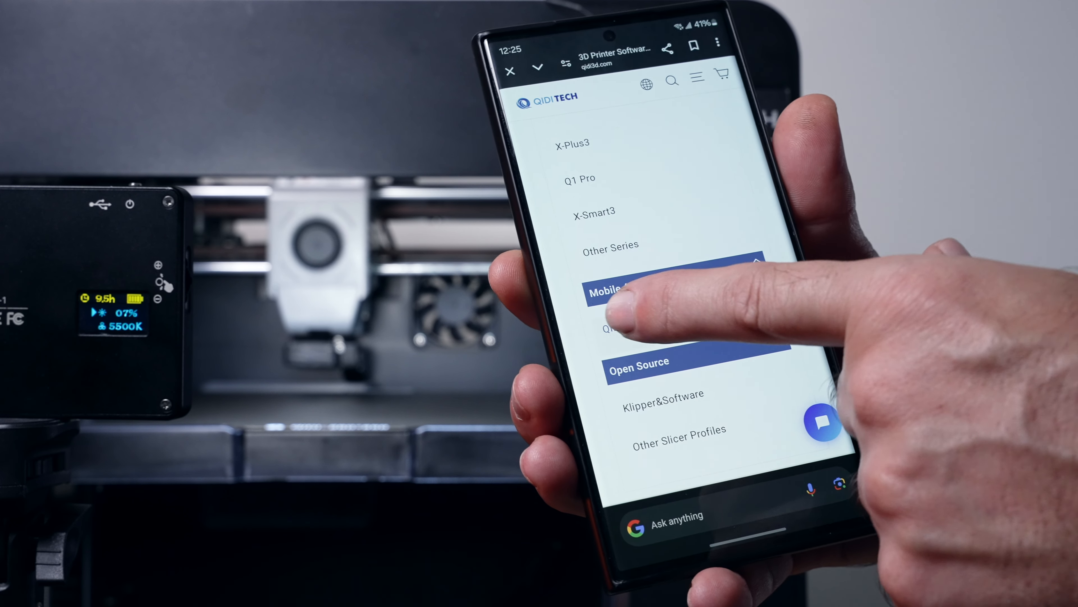
# Scroll the QIDI Tech mobile app page to reach the QIDI Link 1.1.3 APK download.
pyautogui.scroll(-3)
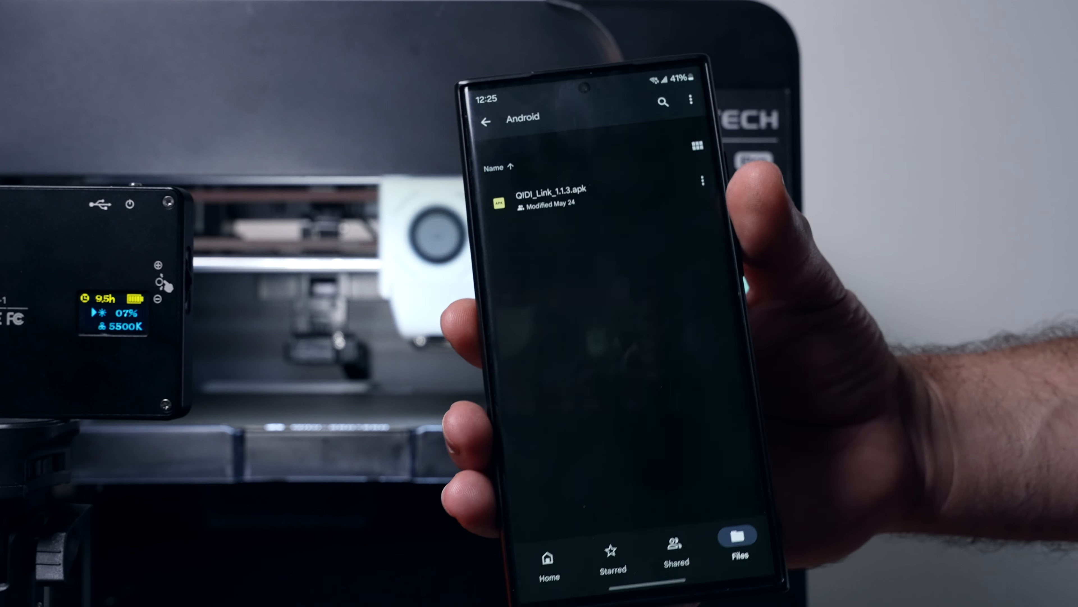
# Install QIDI_Link_1.1.3.apk through the Android installer and launch the new app.
pyautogui.click(557, 195)
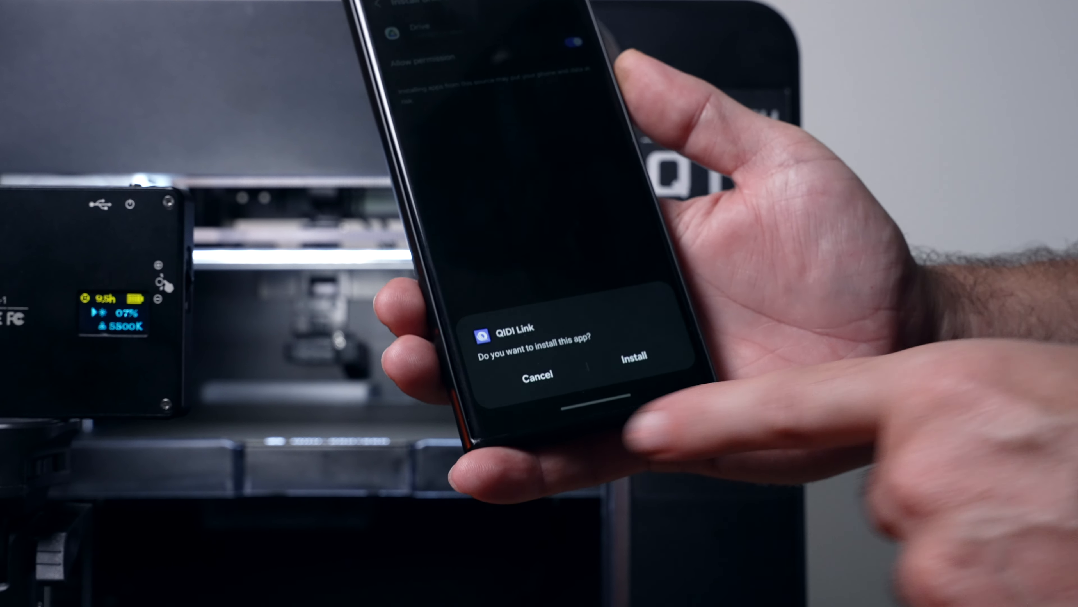
pyautogui.click(631, 356)
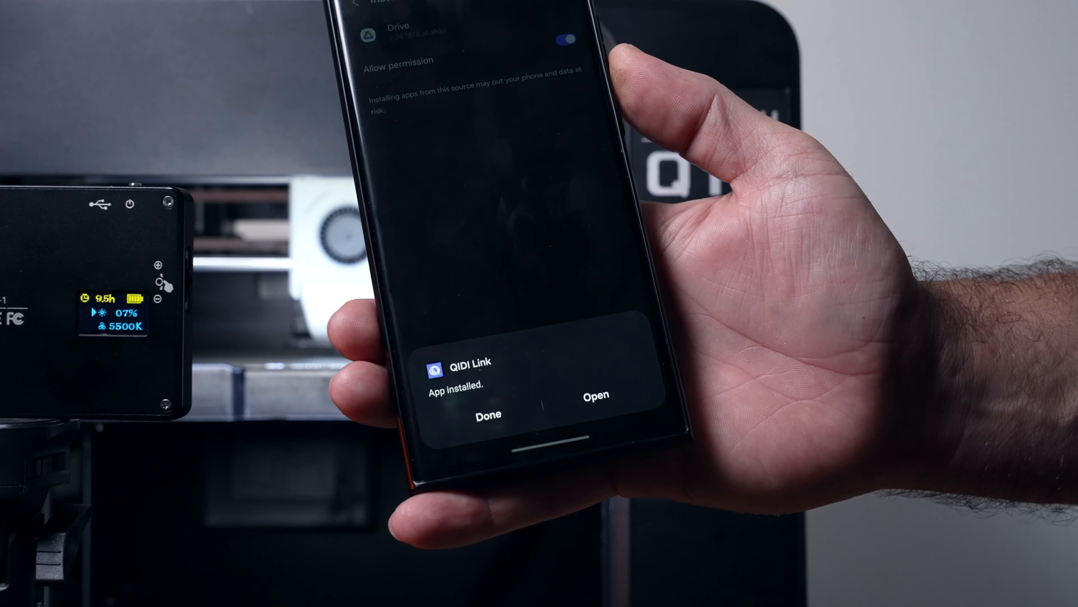
pyautogui.click(596, 395)
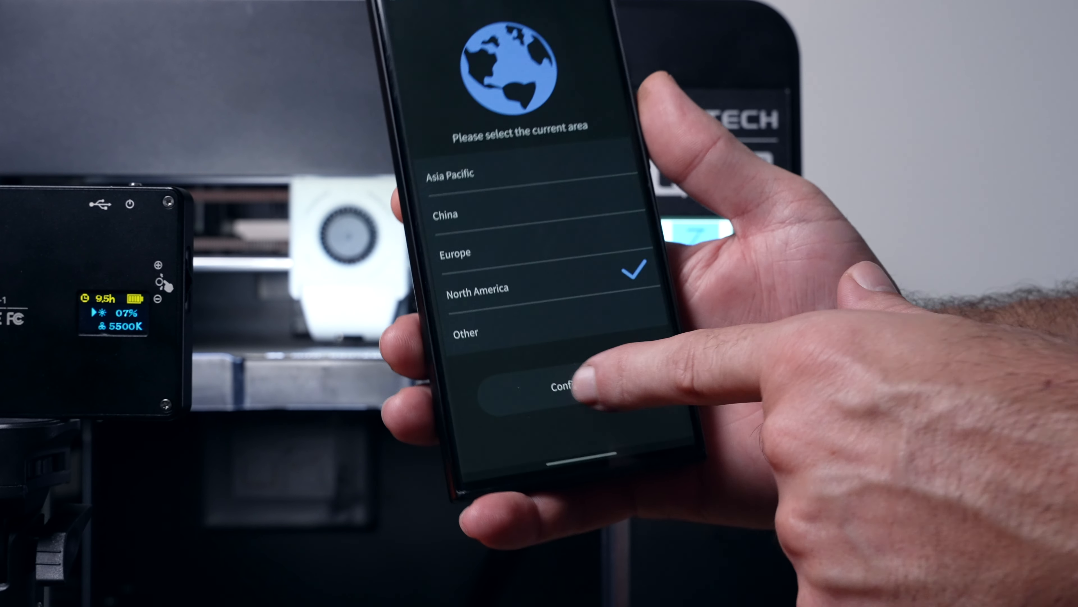
# Confirm North America as the area and accept the login-first prompt to reach Devices.
pyautogui.click(564, 385)
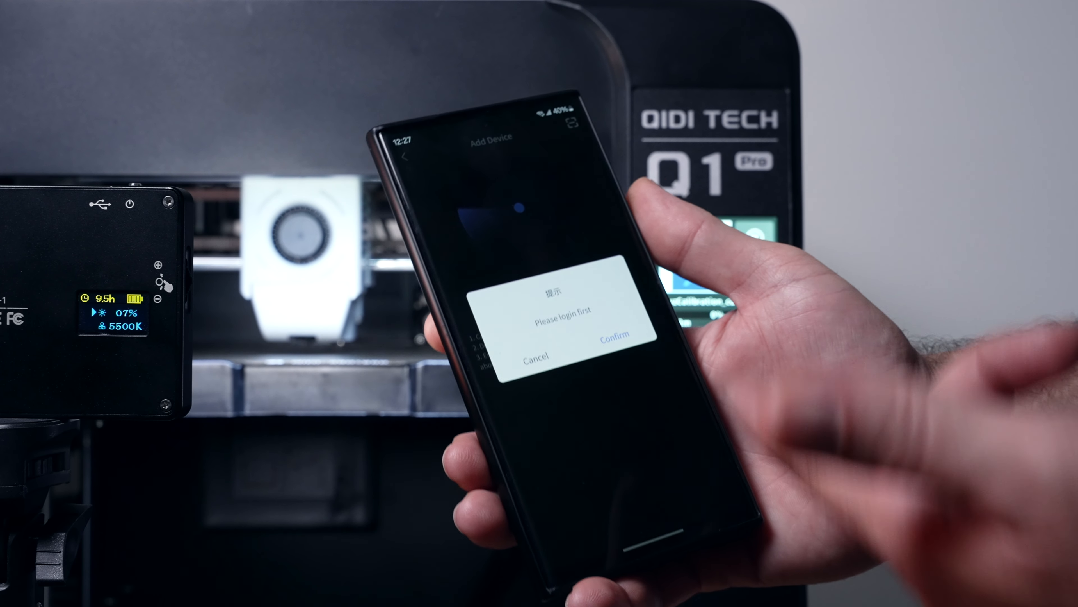
pyautogui.click(614, 336)
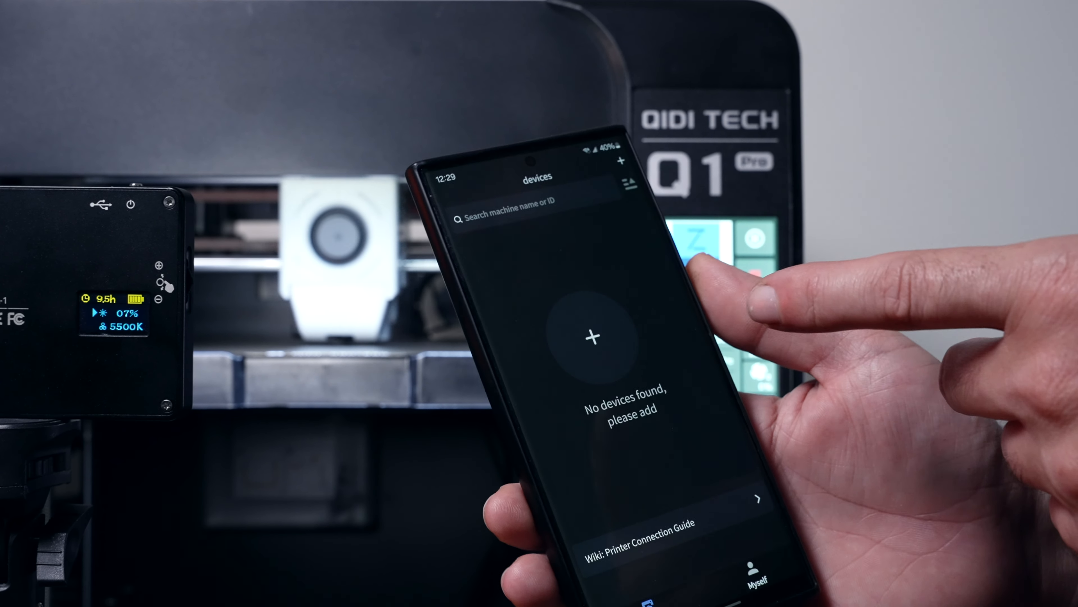
# Add the printer found on the network, bind it and complete setup named QIDI.
pyautogui.click(590, 338)
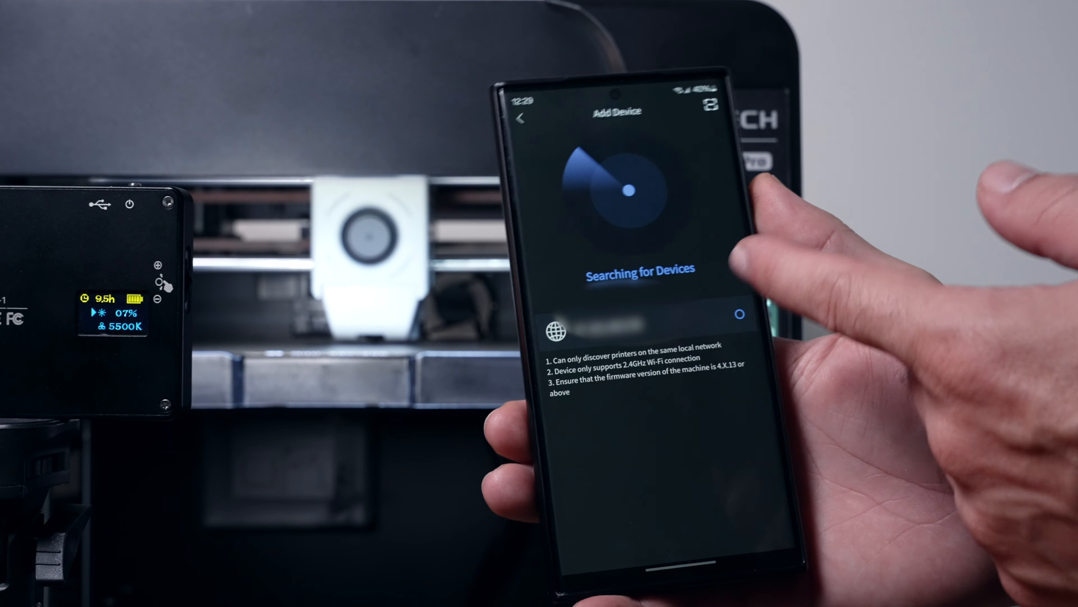
pyautogui.click(639, 314)
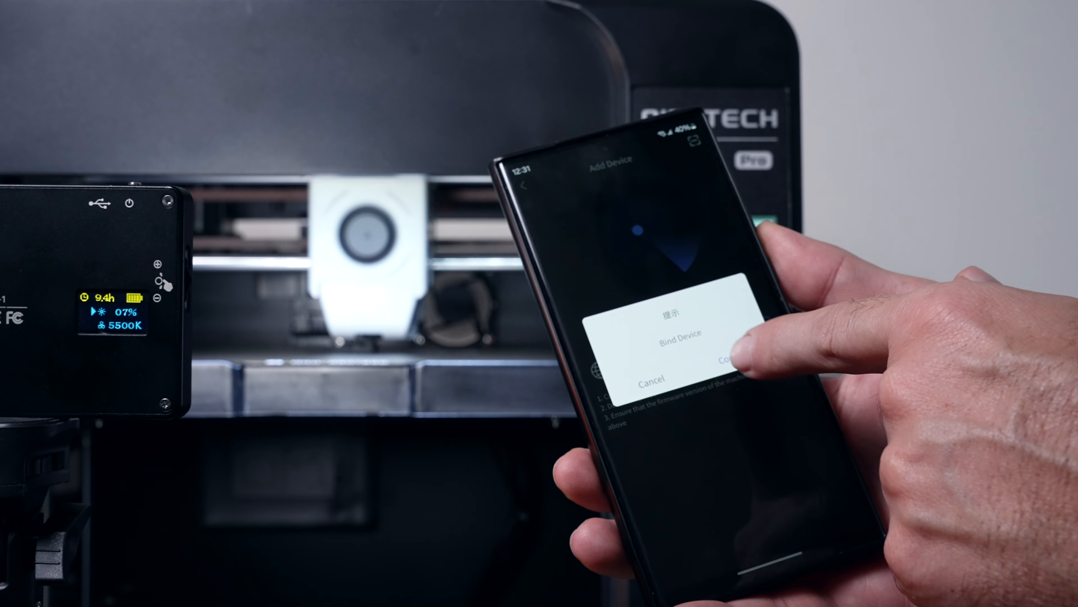
pyautogui.click(723, 358)
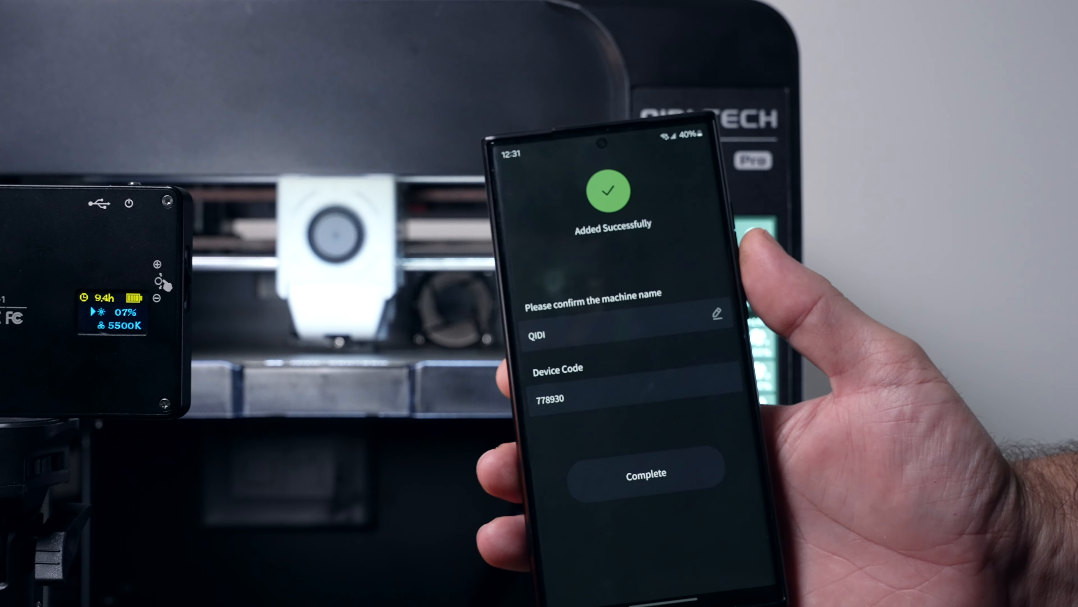
pyautogui.click(645, 473)
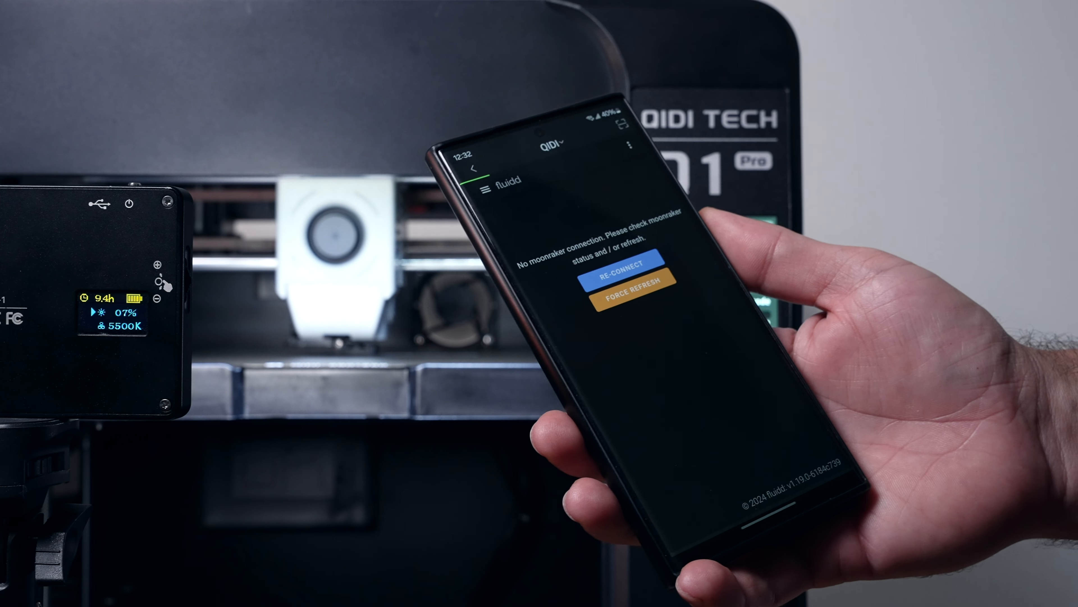
# Re-connect to the printer's Moonraker service and scroll Fluidd to the Cameras panel.
pyautogui.click(618, 264)
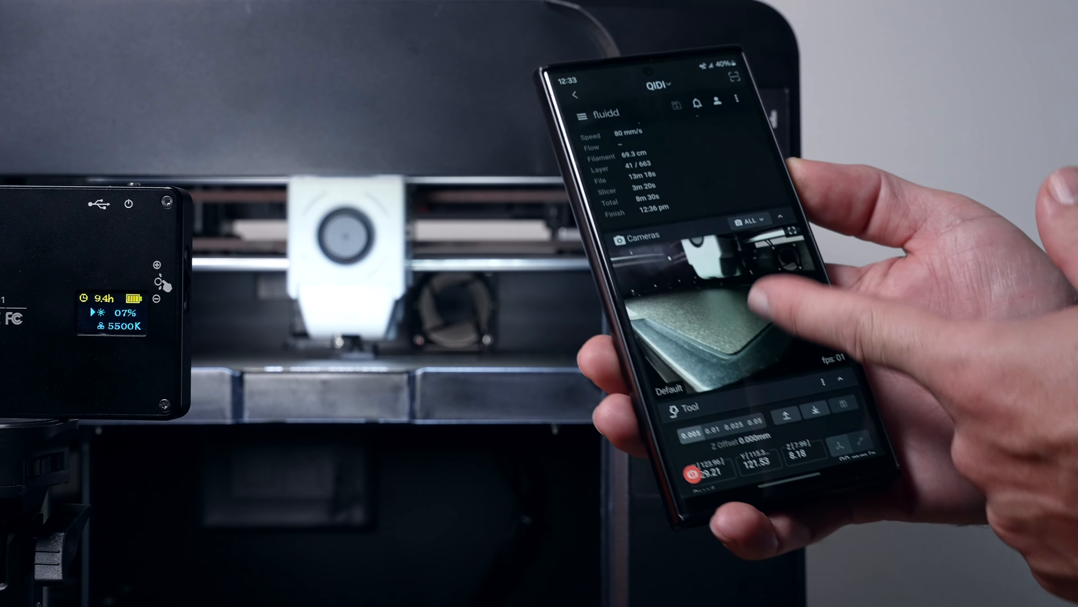
pyautogui.scroll(-3)
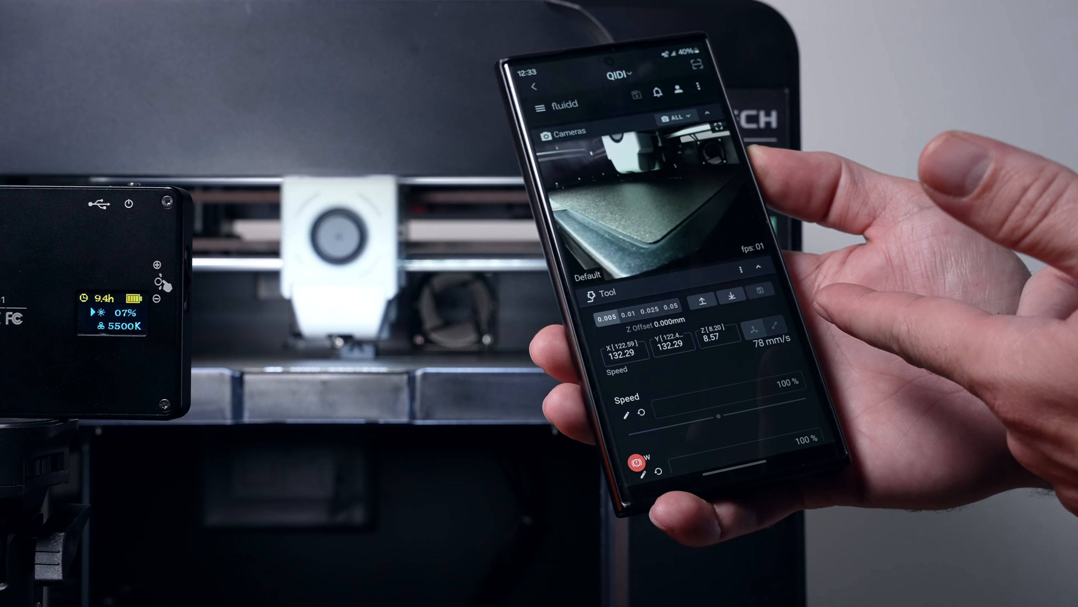